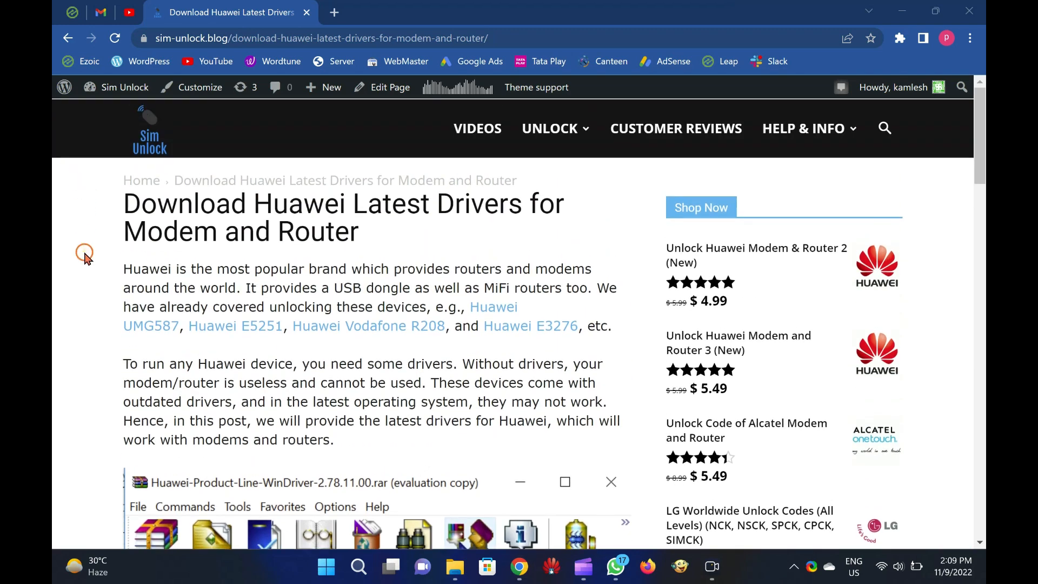
{"action": "mouse_move", "coordinate": [173, 203]}
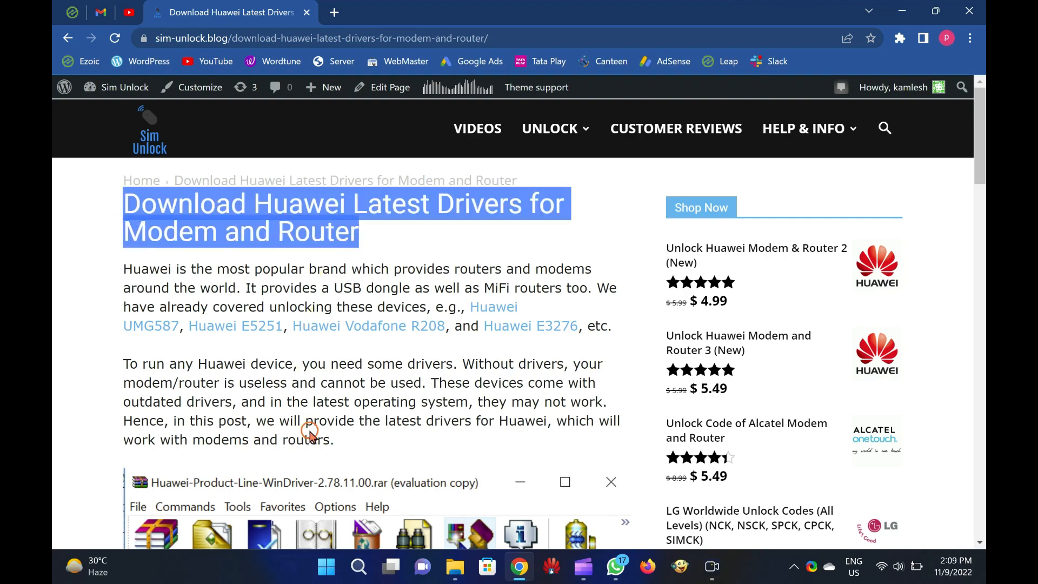
- Scroll to the four Windows install steps and the Download Huawei Latest Drivers button
{"action": "scroll", "scroll_direction": "down", "scroll_amount": 3}
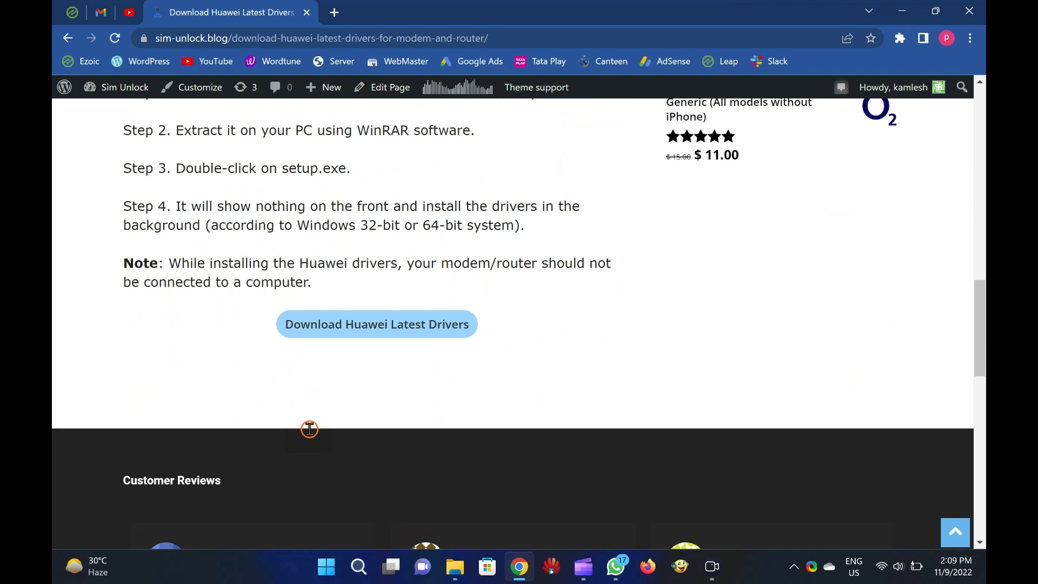
{"action": "scroll", "scroll_direction": "up", "scroll_amount": 3}
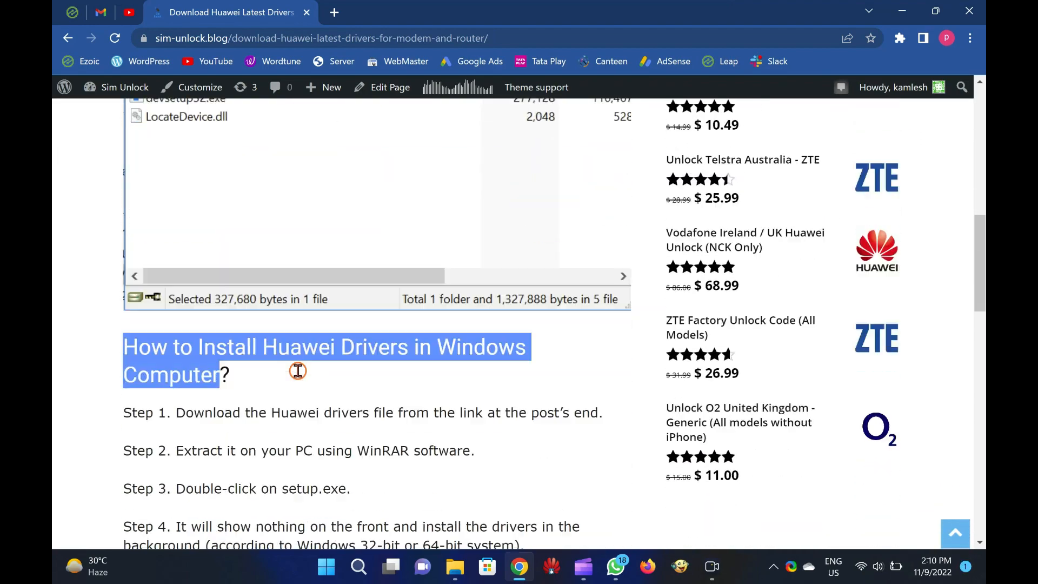
{"action": "scroll", "scroll_direction": "down", "scroll_amount": 3}
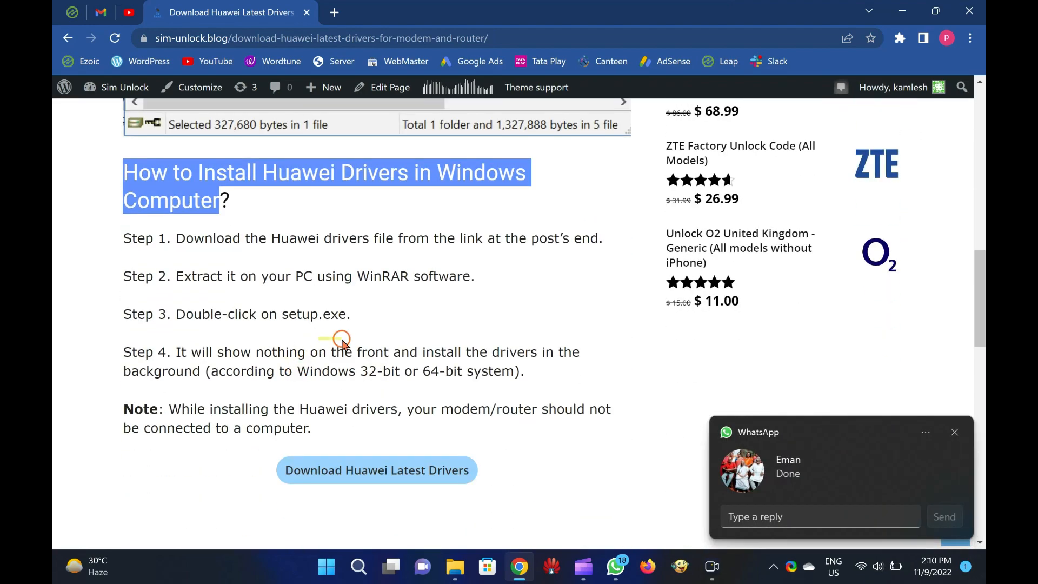
{"action": "left_click", "coordinate": [955, 432]}
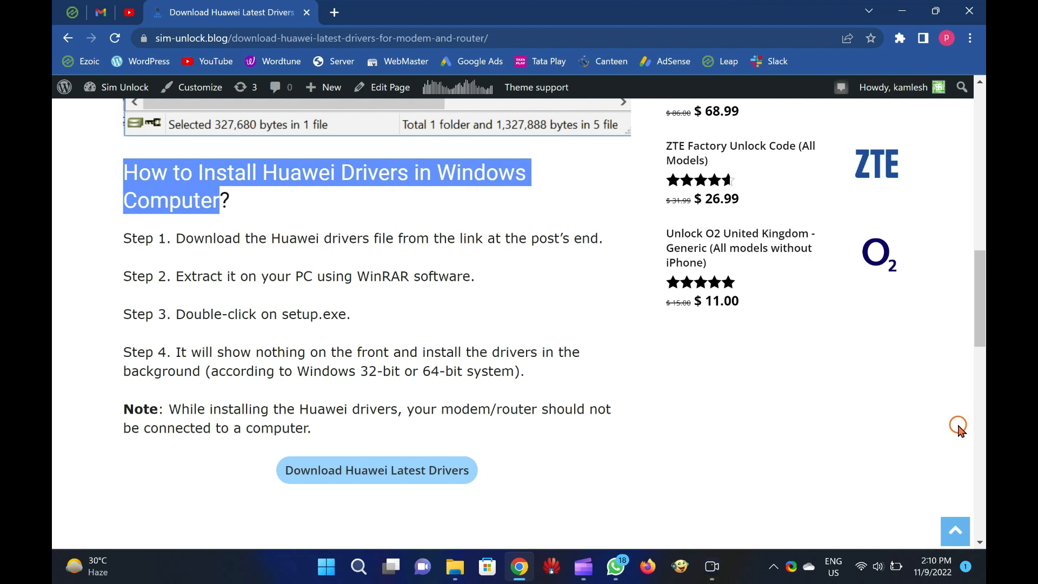
{"action": "mouse_move", "coordinate": [376, 470]}
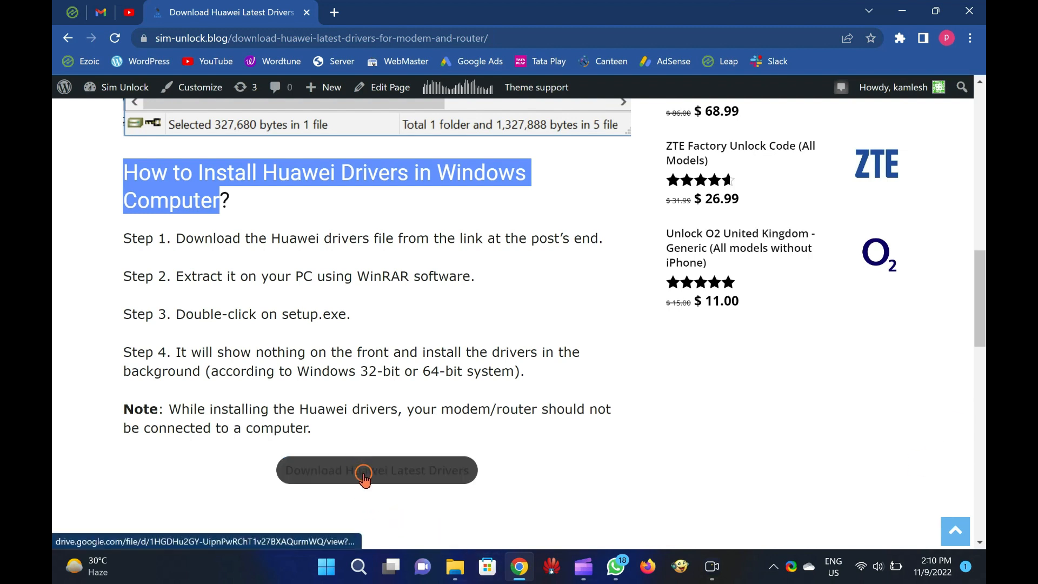
{"action": "left_click", "coordinate": [377, 470]}
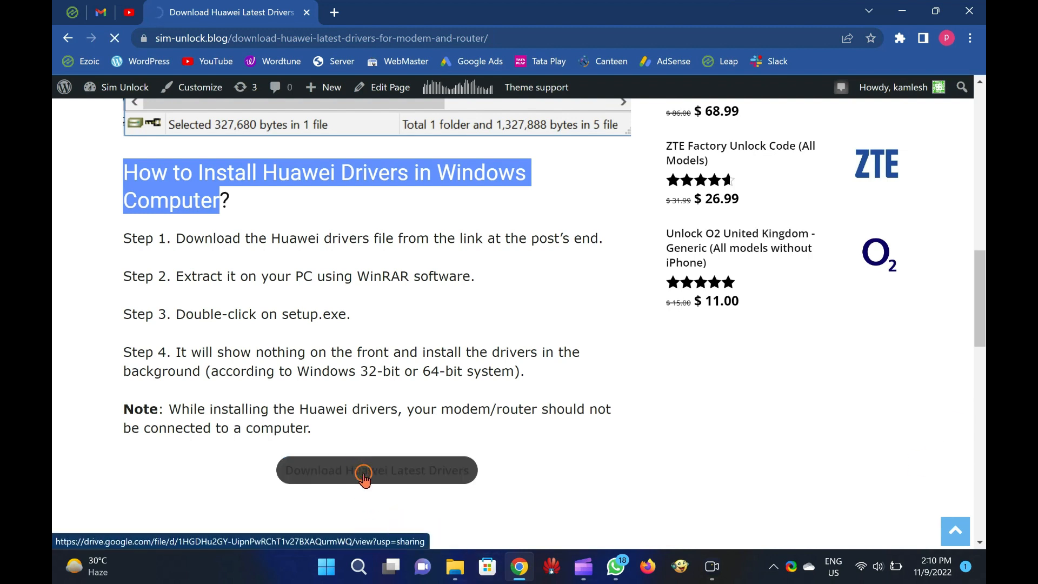
{"action": "left_click", "coordinate": [377, 470]}
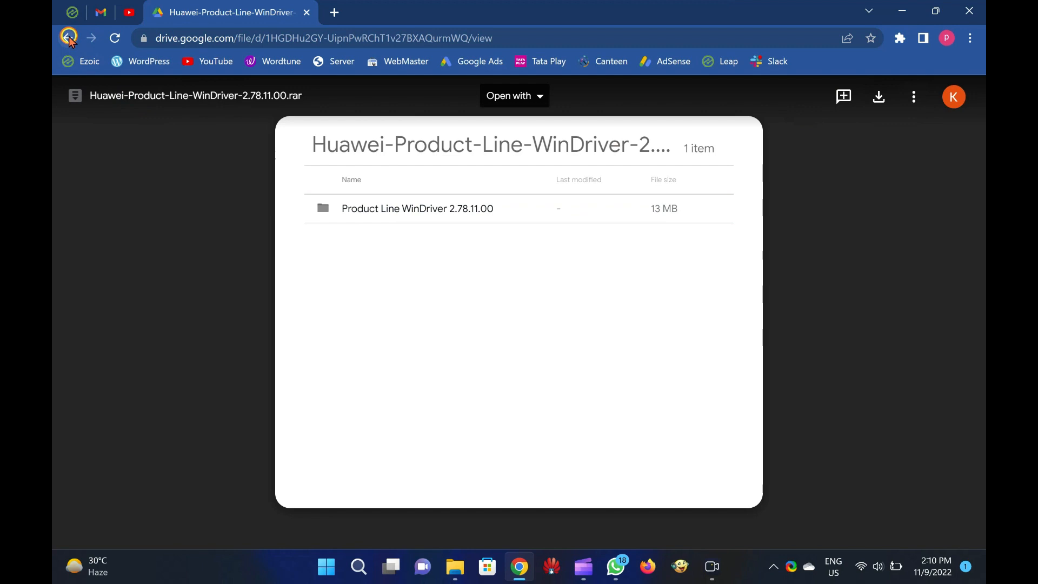
{"action": "left_click", "coordinate": [68, 37]}
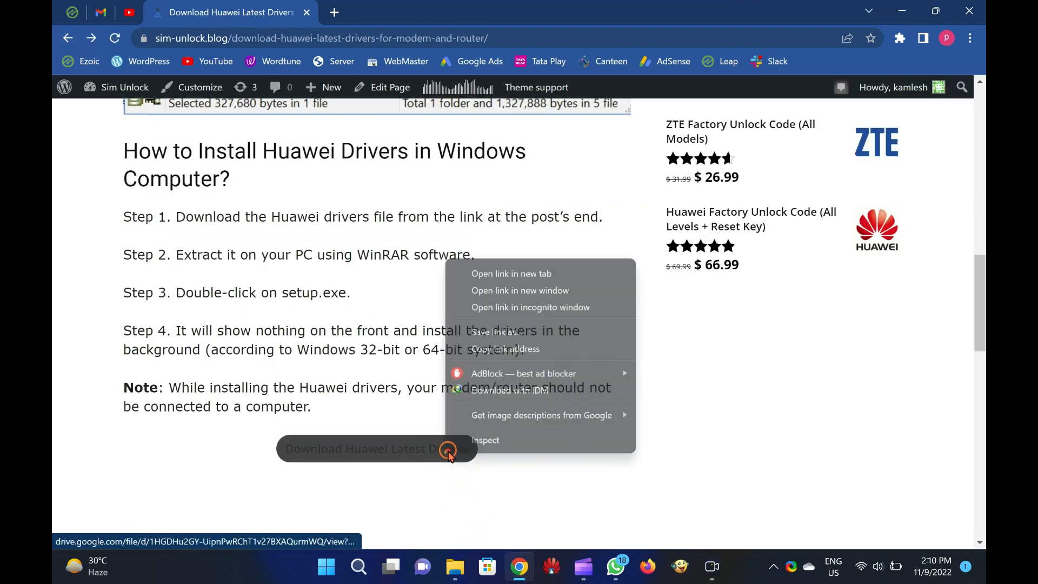
{"action": "left_click", "coordinate": [511, 273]}
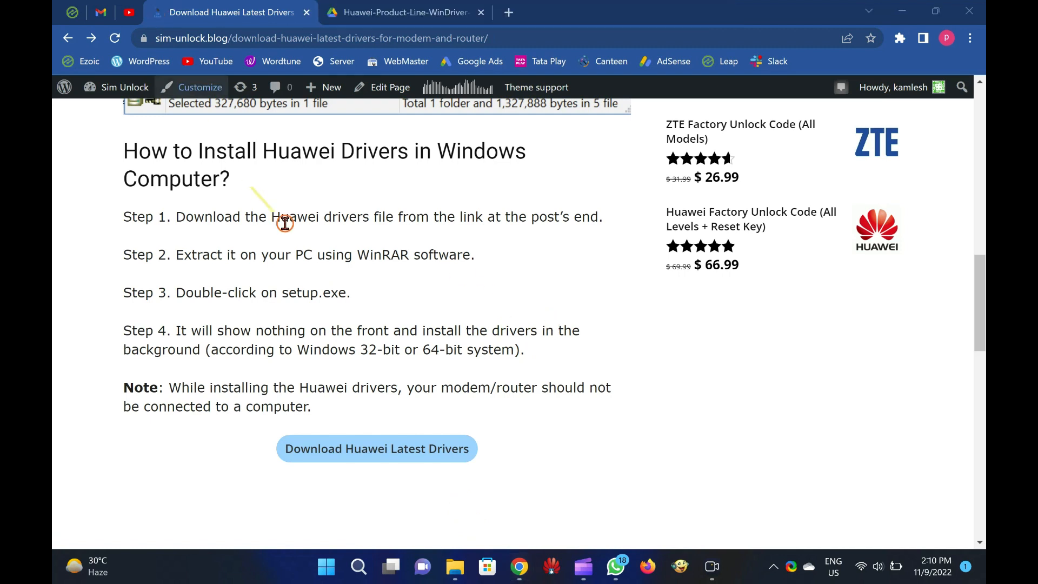
{"action": "left_click", "coordinate": [404, 12]}
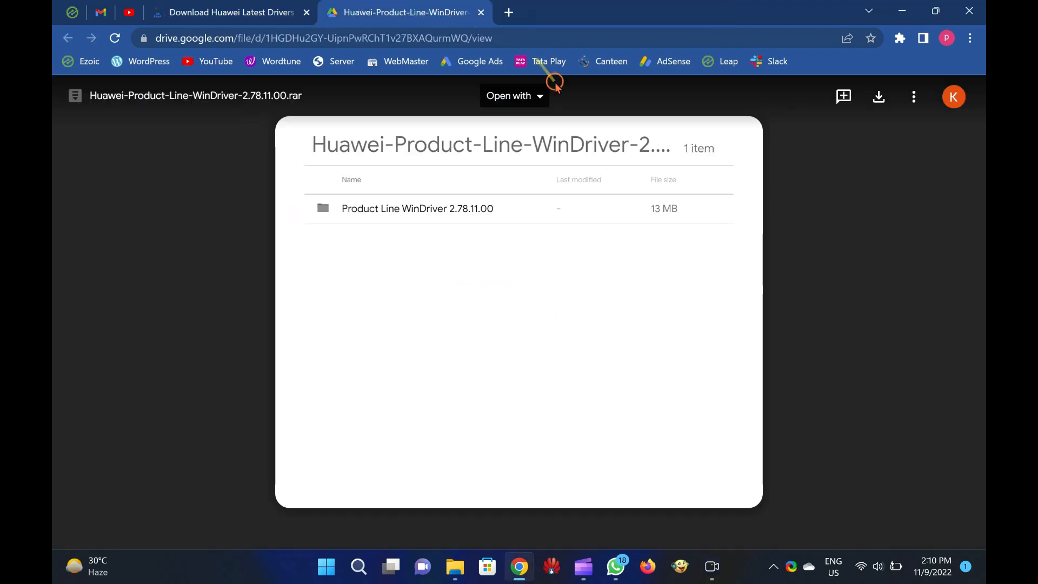
{"action": "mouse_move", "coordinate": [879, 96]}
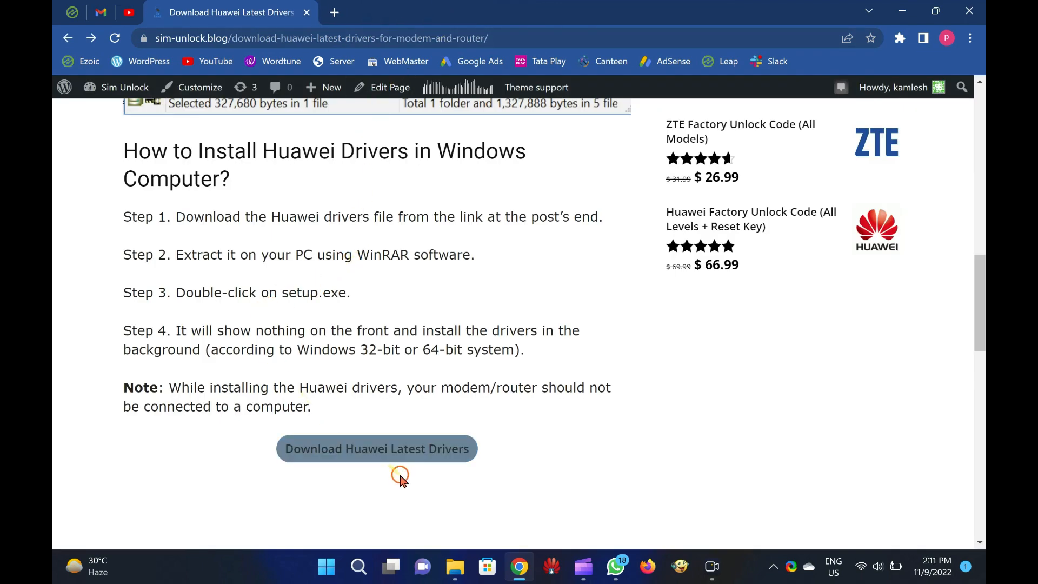
- Extract the Huawei-Product-Line-WinDriver-2.78.11.00 RAR with WinRAR Extract Here in Downloads > Compressed
{"action": "left_click", "coordinate": [455, 567]}
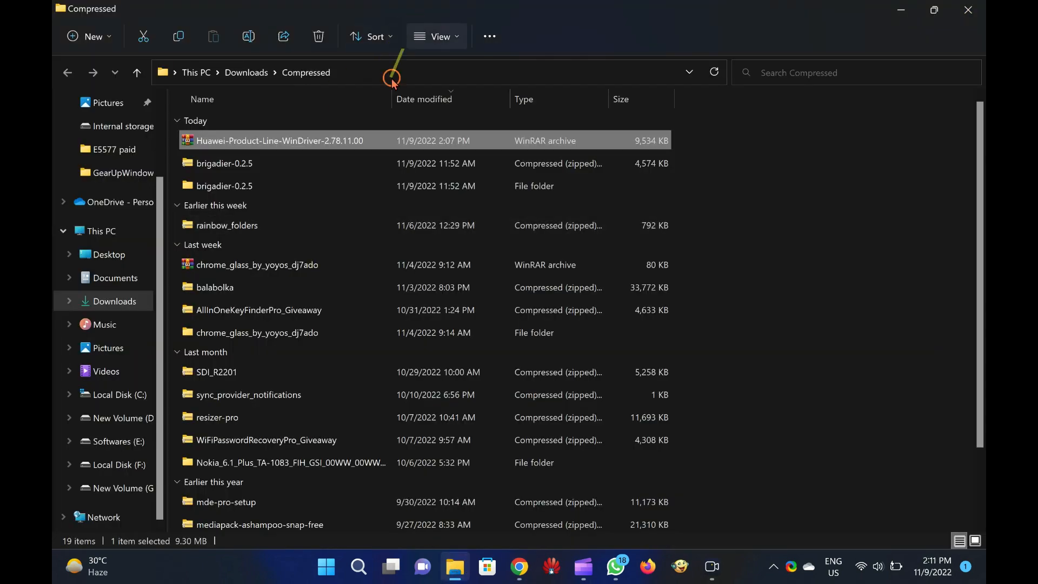
{"action": "right_click", "coordinate": [279, 141]}
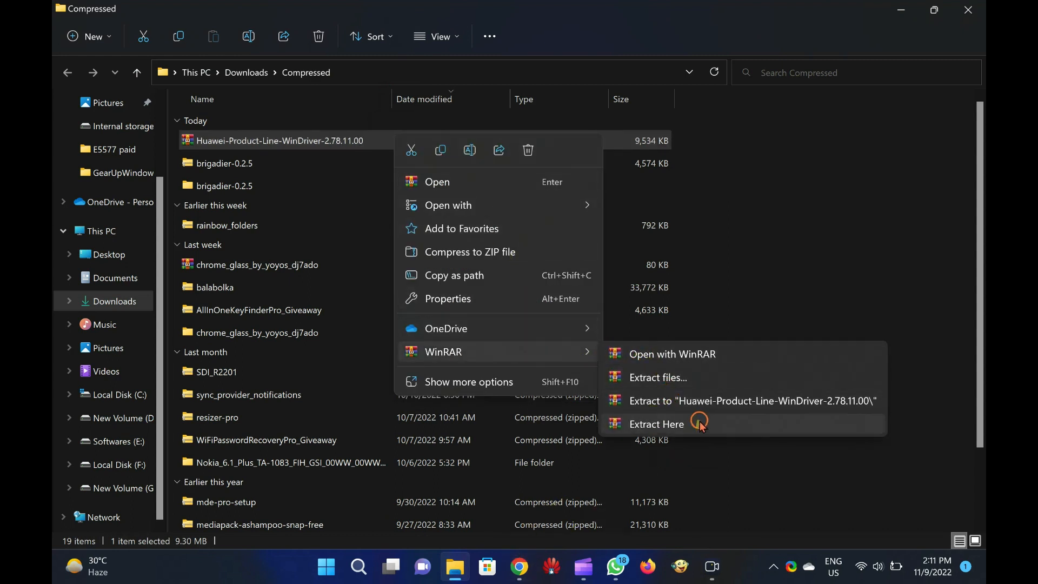
{"action": "left_click", "coordinate": [656, 424]}
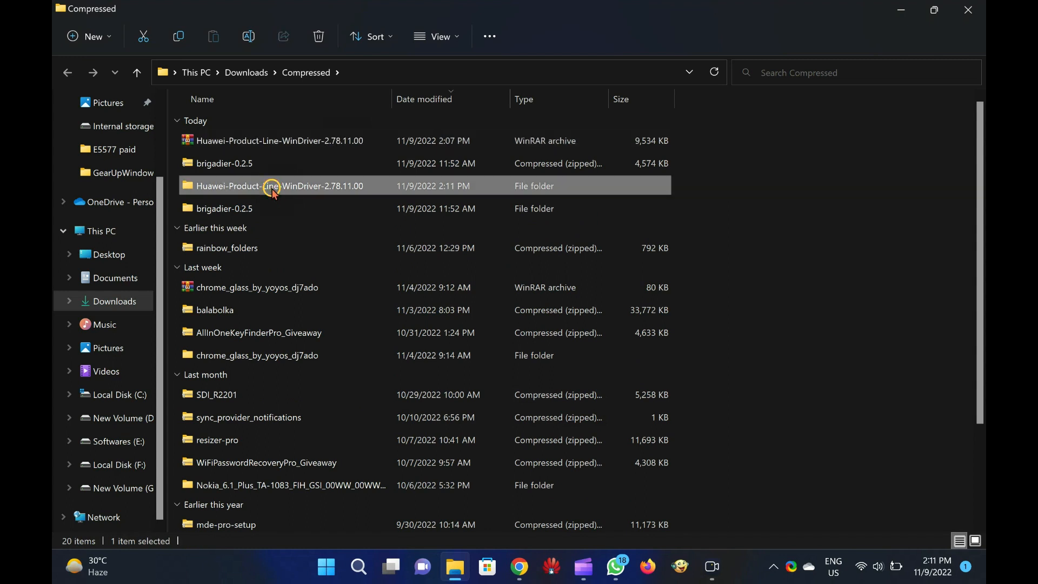
- Run DriverSetup from the extracted Install package folder, then close File Explorer
{"action": "double_click", "coordinate": [278, 186]}
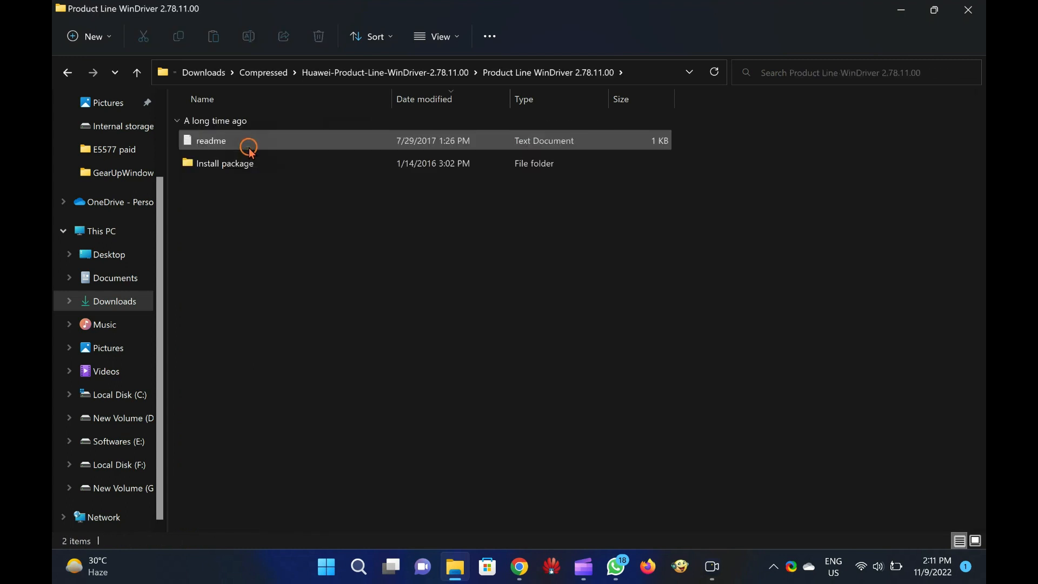
{"action": "double_click", "coordinate": [225, 163]}
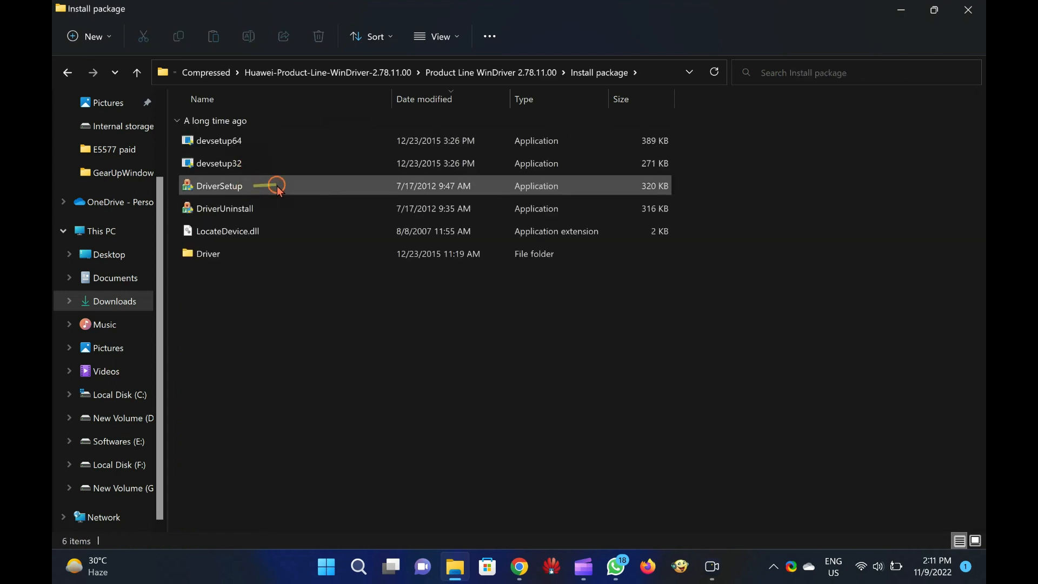
{"action": "left_click", "coordinate": [219, 185]}
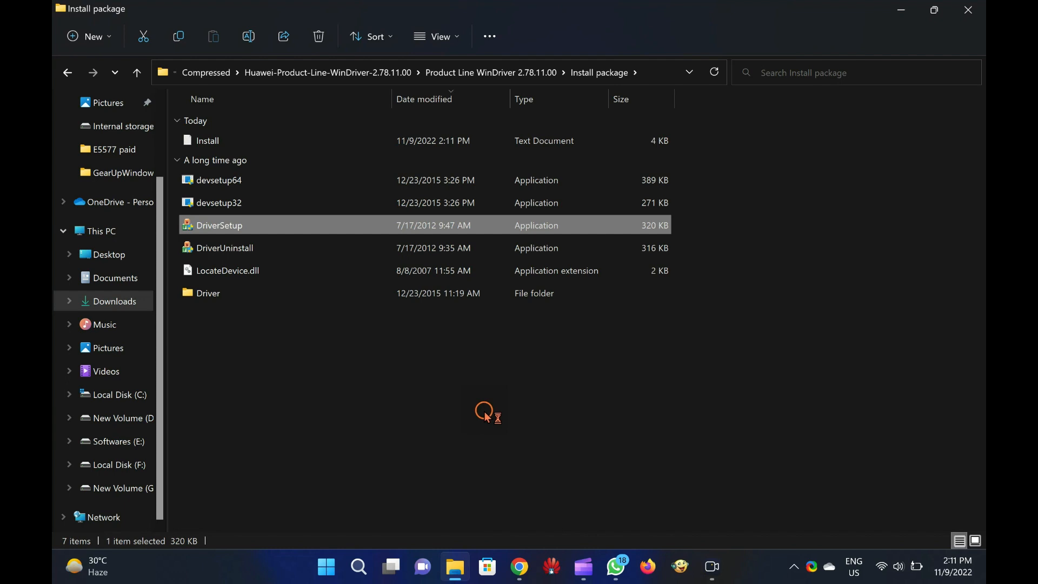
{"action": "mouse_move", "coordinate": [506, 394]}
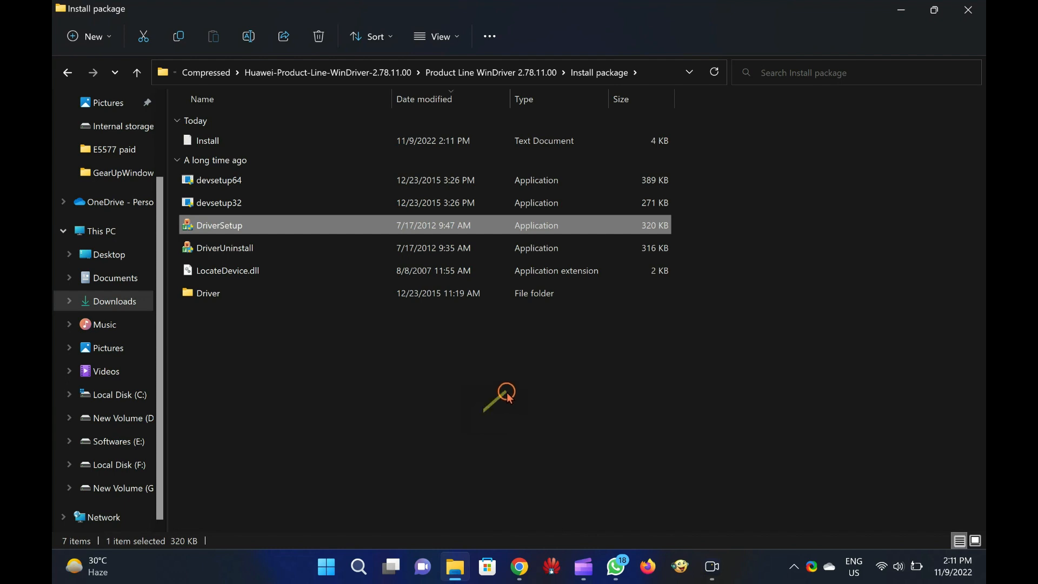
{"action": "mouse_move", "coordinate": [967, 11]}
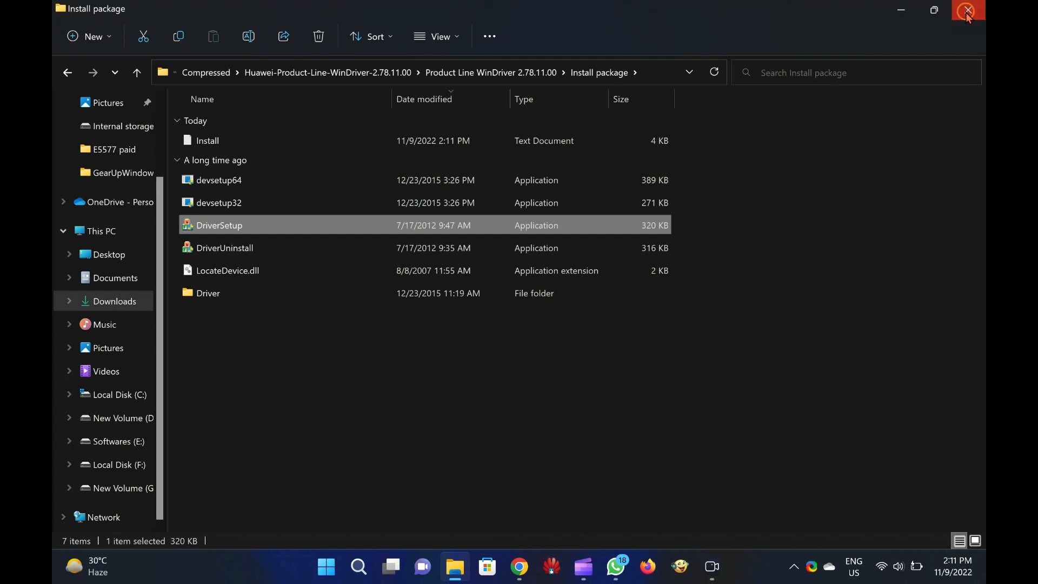
{"action": "left_click", "coordinate": [965, 10]}
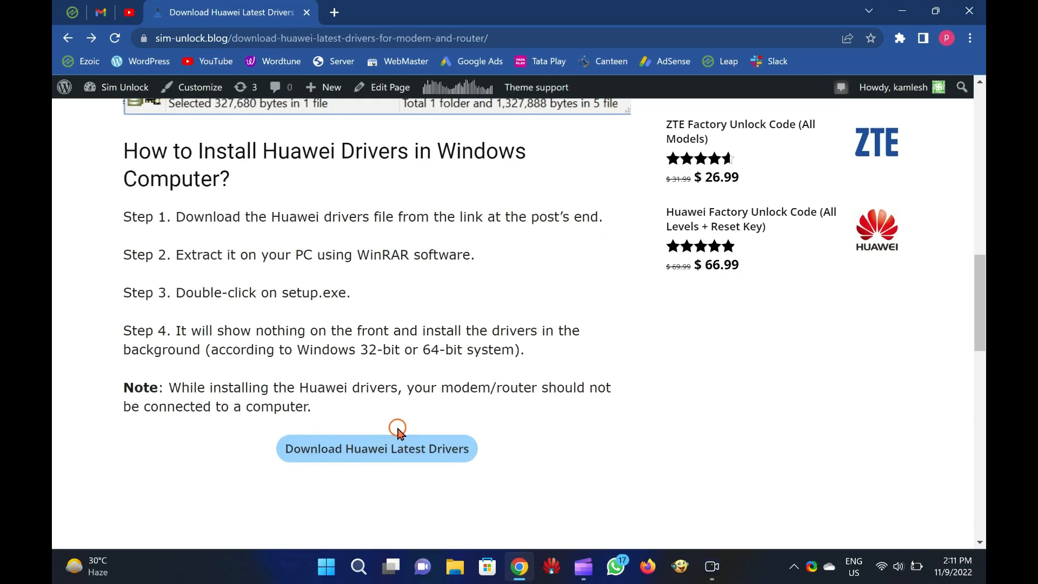
- Dismiss the DriverSetup Program Compatibility Assistant warning and the WhatsApp notification
{"action": "scroll", "scroll_direction": "up", "scroll_amount": 3}
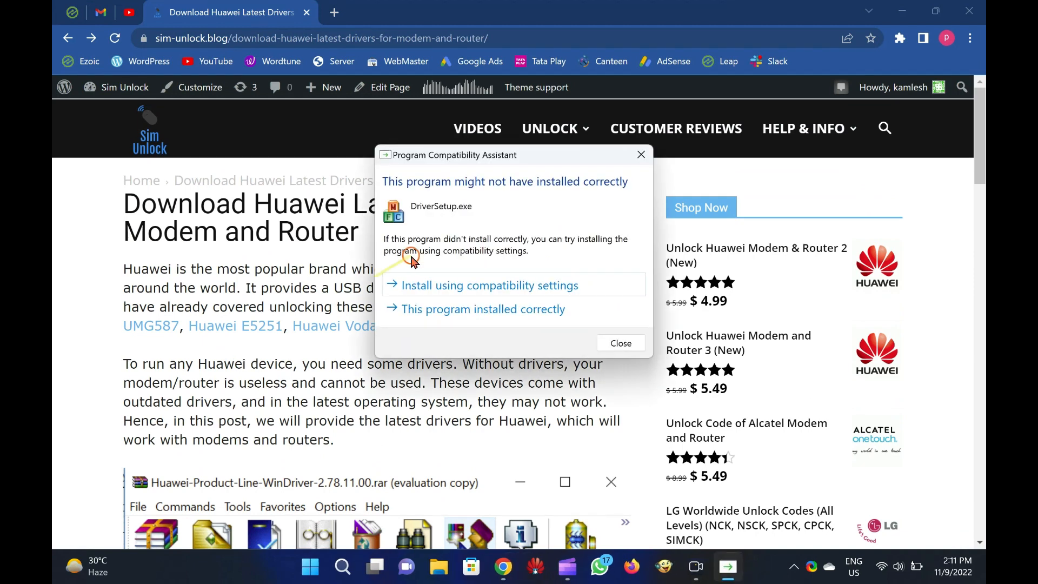
{"action": "left_click", "coordinate": [620, 343]}
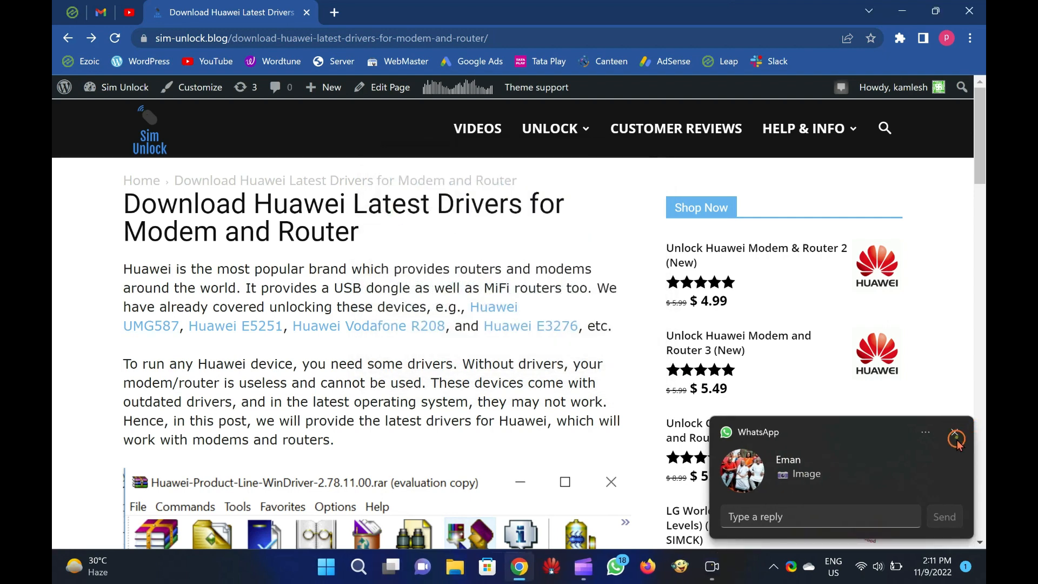
{"action": "left_click", "coordinate": [956, 439]}
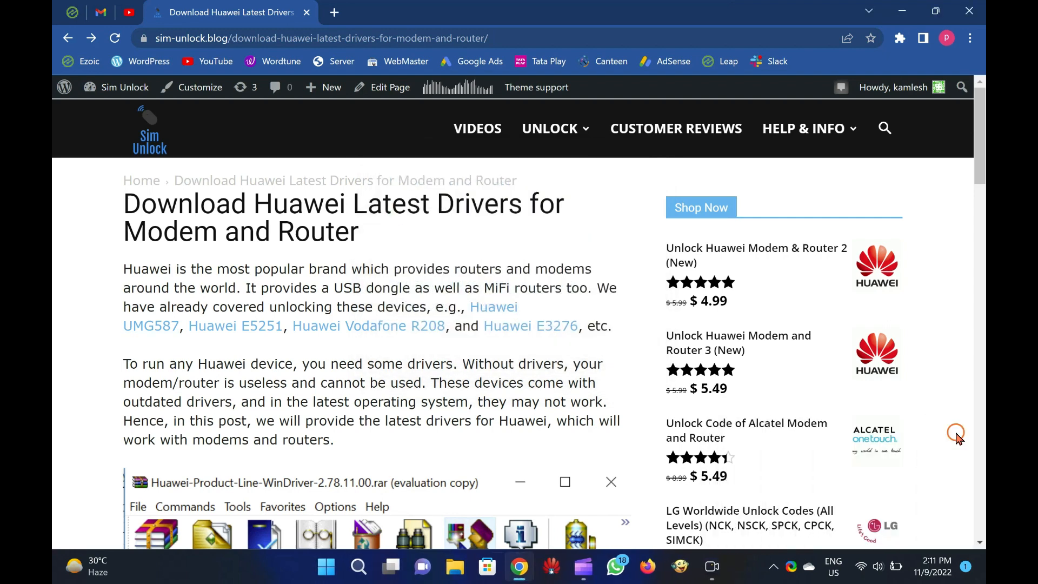
{"action": "mouse_move", "coordinate": [547, 415]}
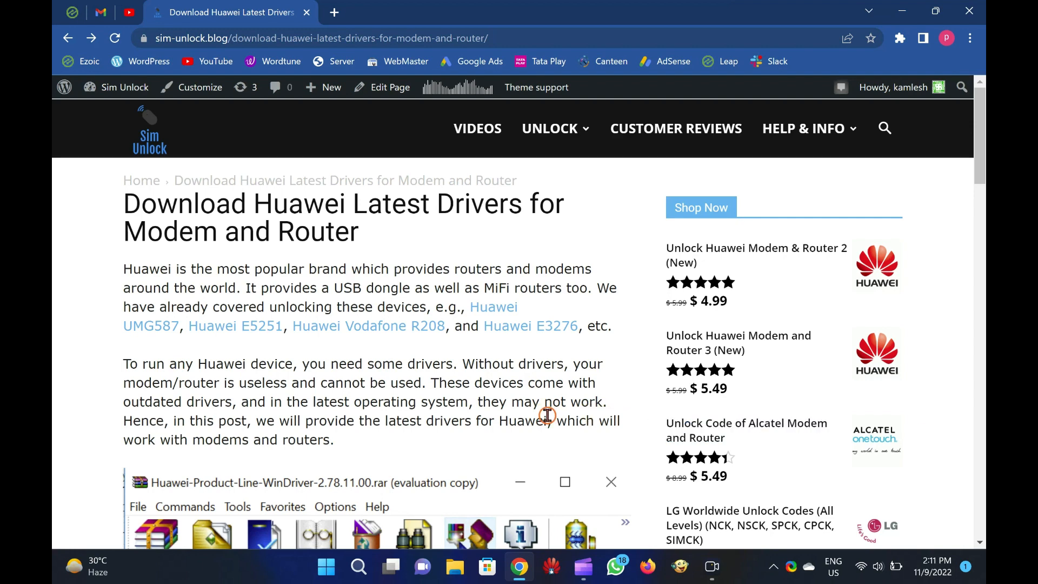